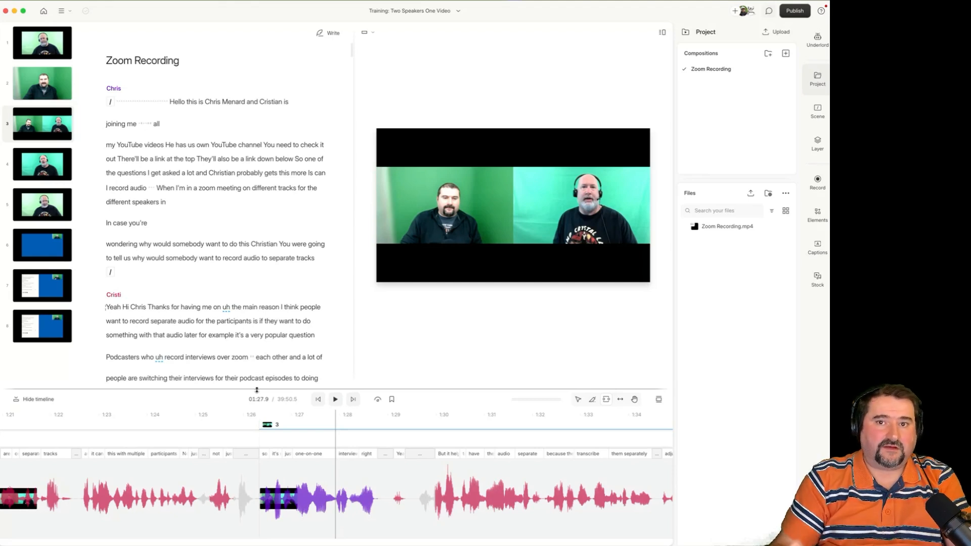
{"action": "mouse_move", "coordinate": [716, 203]}
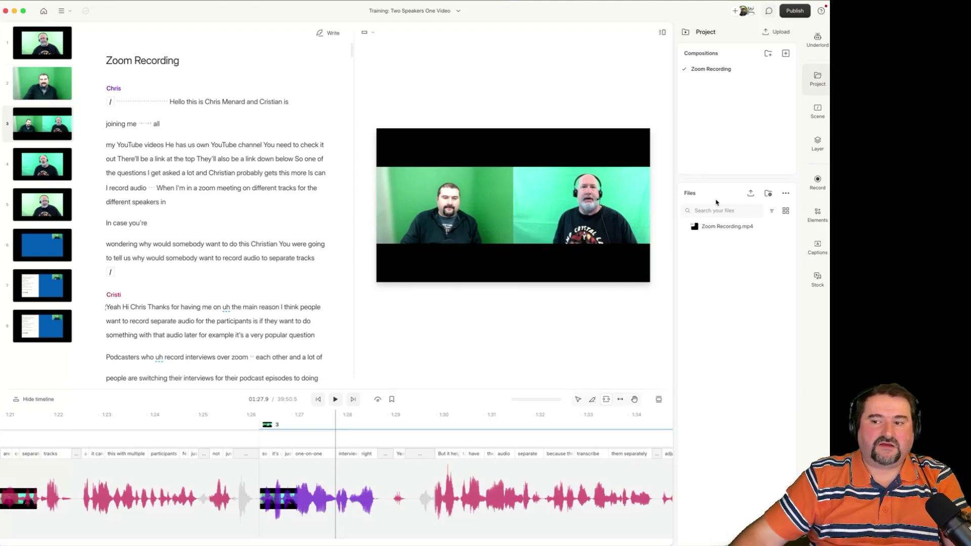
{"action": "mouse_move", "coordinate": [727, 226]}
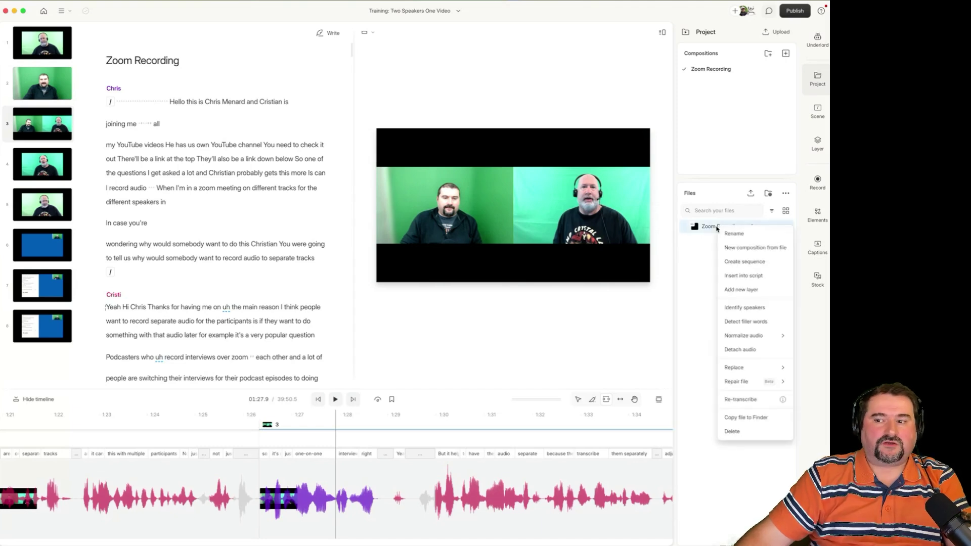
{"action": "mouse_move", "coordinate": [773, 313]}
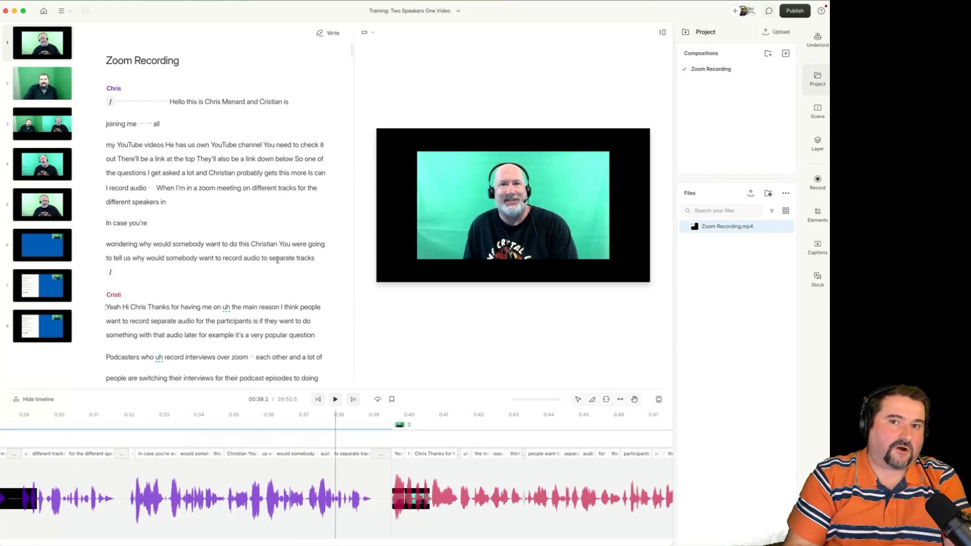
{"action": "mouse_move", "coordinate": [720, 226]}
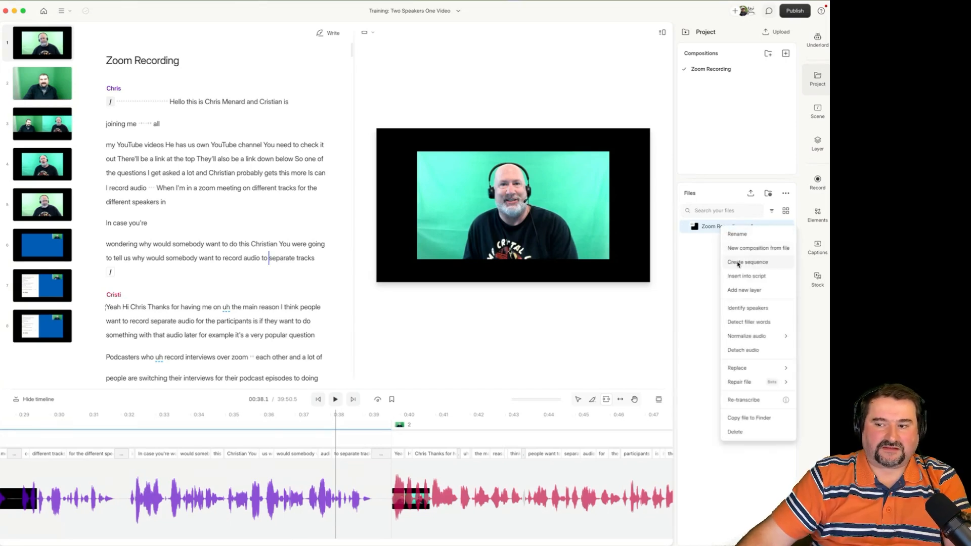
- Create a sequence from Zoom Recording.mp4 and bring up the media list to add footage
{"action": "left_click", "coordinate": [746, 261]}
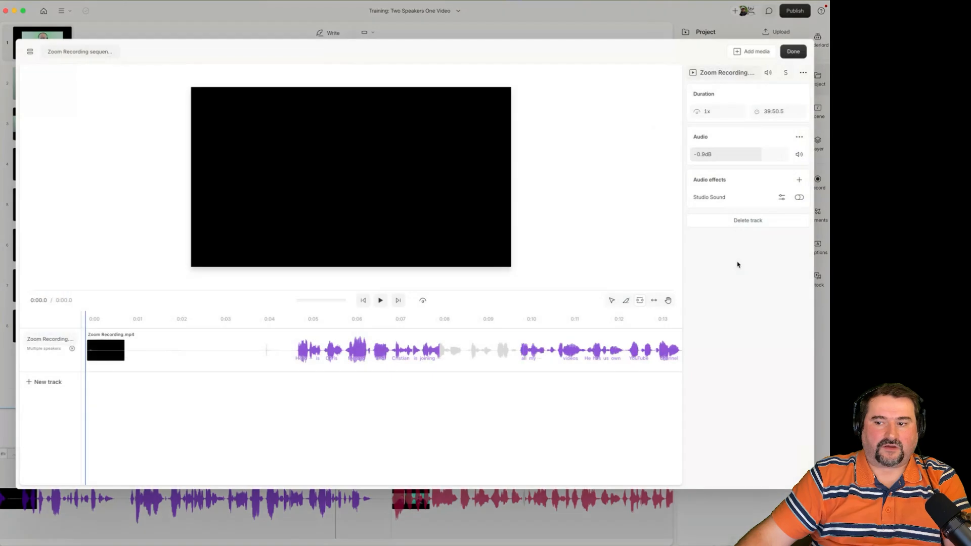
{"action": "left_click", "coordinate": [447, 319]}
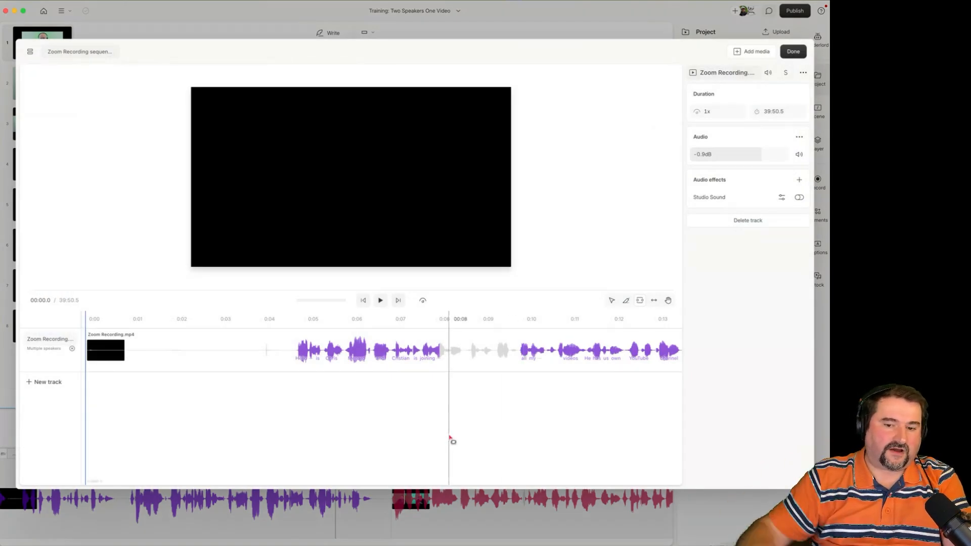
{"action": "scroll", "scroll_direction": "right", "scroll_amount": 3}
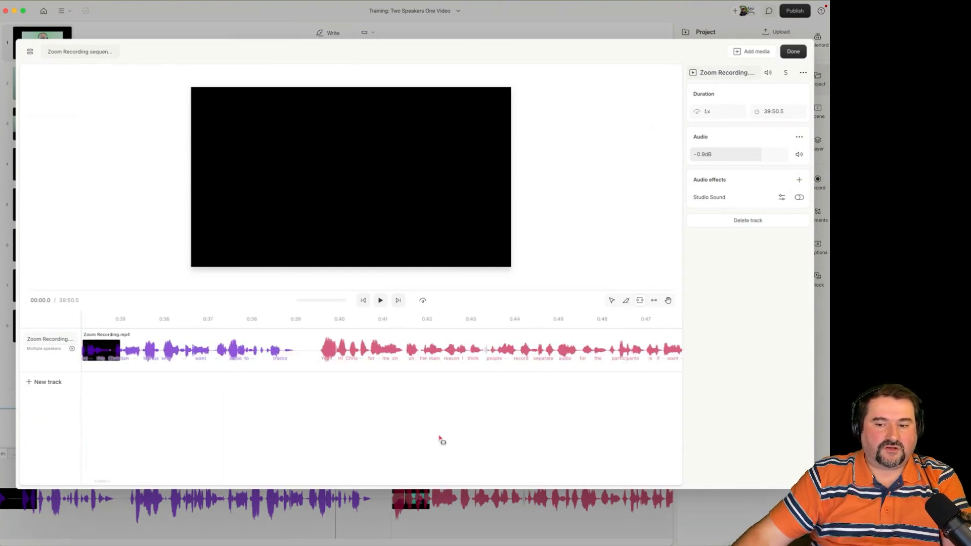
{"action": "scroll", "scroll_direction": "left", "scroll_amount": 3}
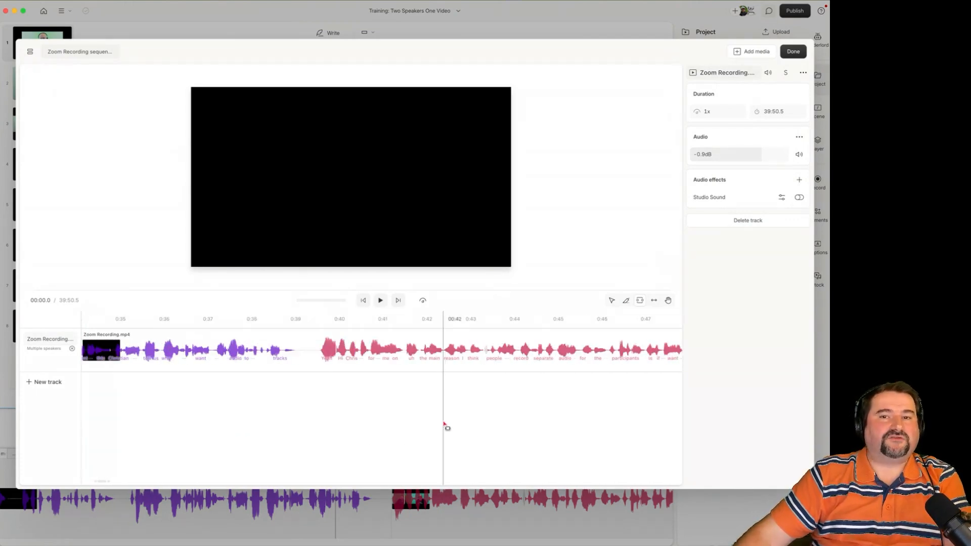
{"action": "scroll", "scroll_direction": "right", "scroll_amount": 3}
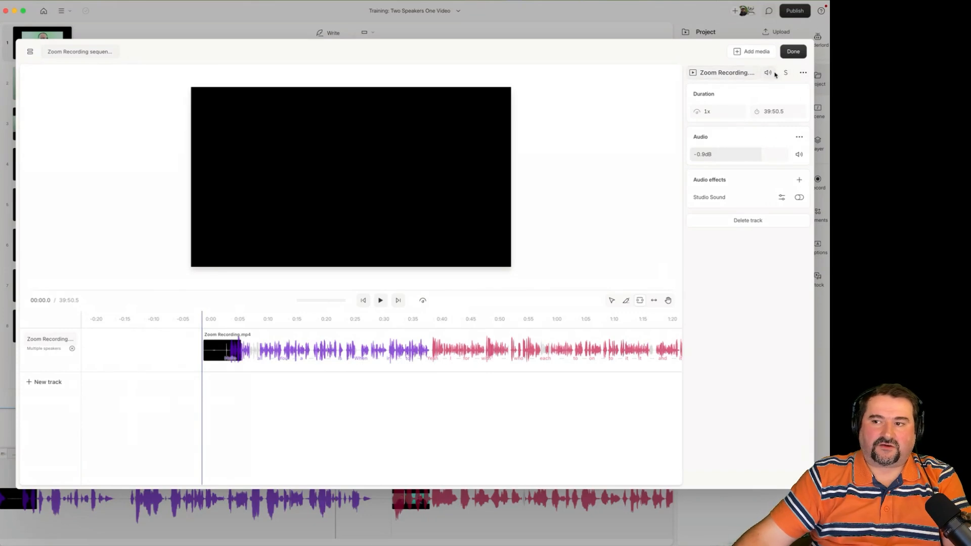
{"action": "left_click", "coordinate": [751, 51]}
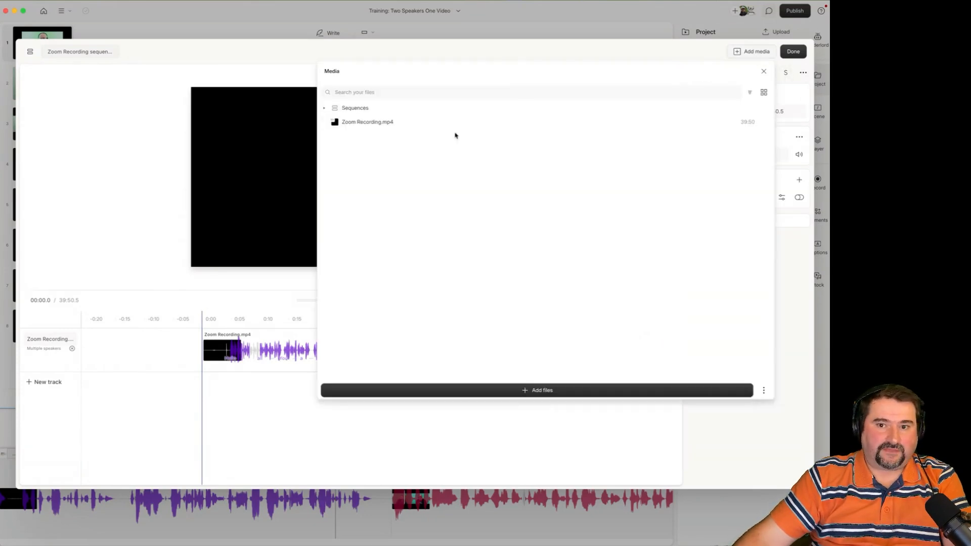
- Add Zoom Recording.mp4 as a second track in the sequence and begin renaming the first track
{"action": "left_click", "coordinate": [367, 122]}
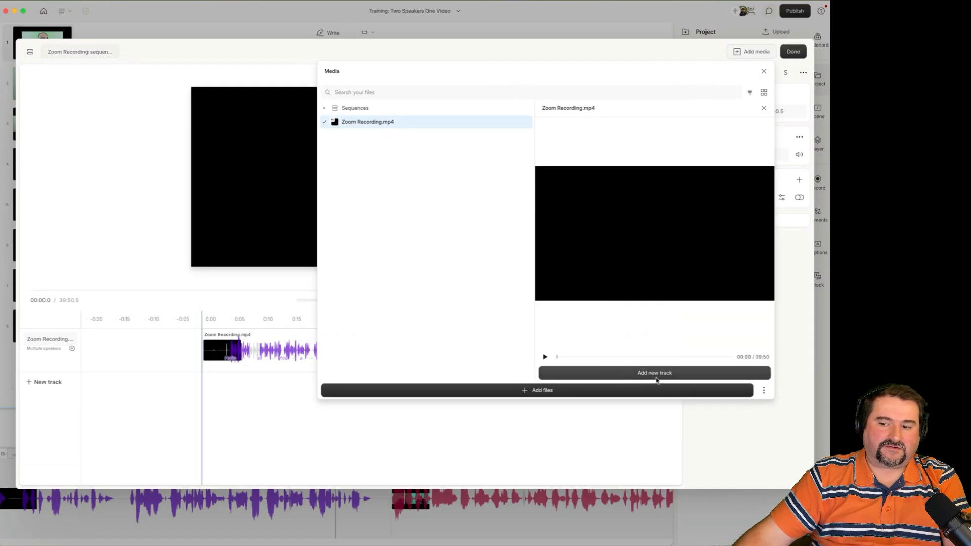
{"action": "left_click", "coordinate": [654, 372]}
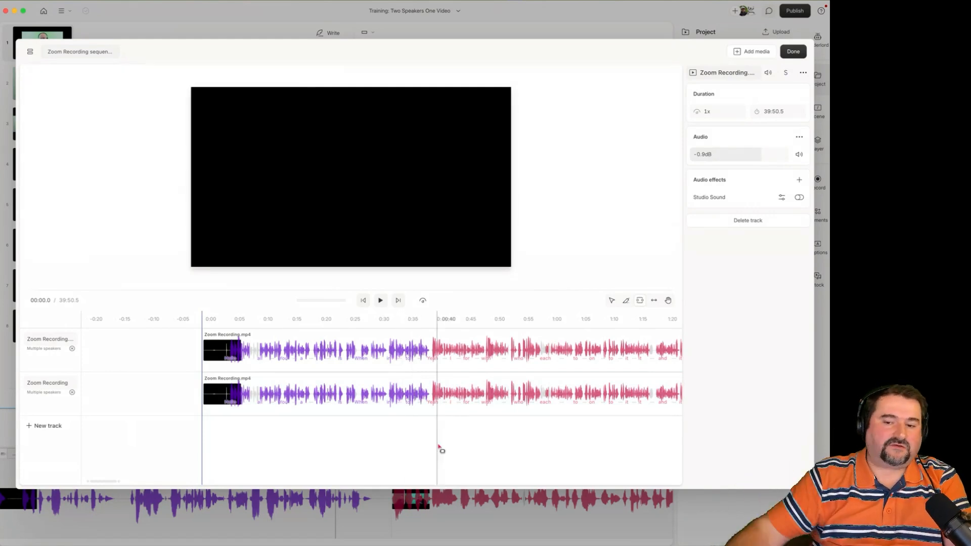
{"action": "left_click", "coordinate": [402, 350]}
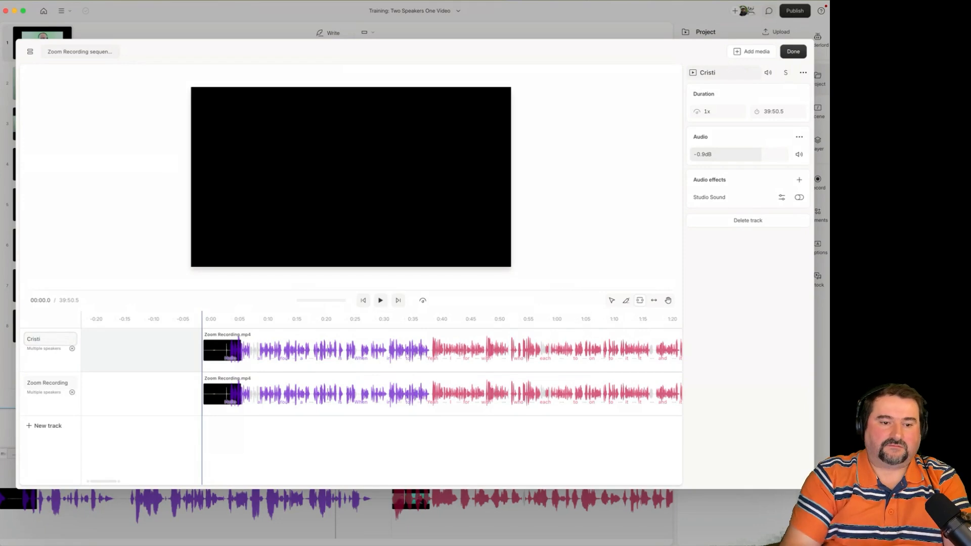
- Rename the two tracks Cristi and Chris, leaving the Cristi track selected
{"action": "left_click", "coordinate": [47, 382]}
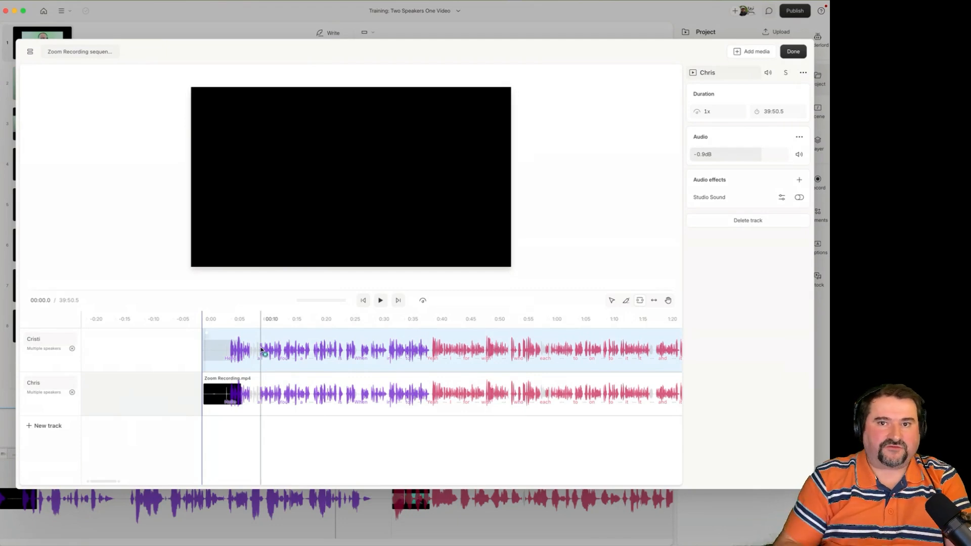
{"action": "left_click", "coordinate": [423, 350]}
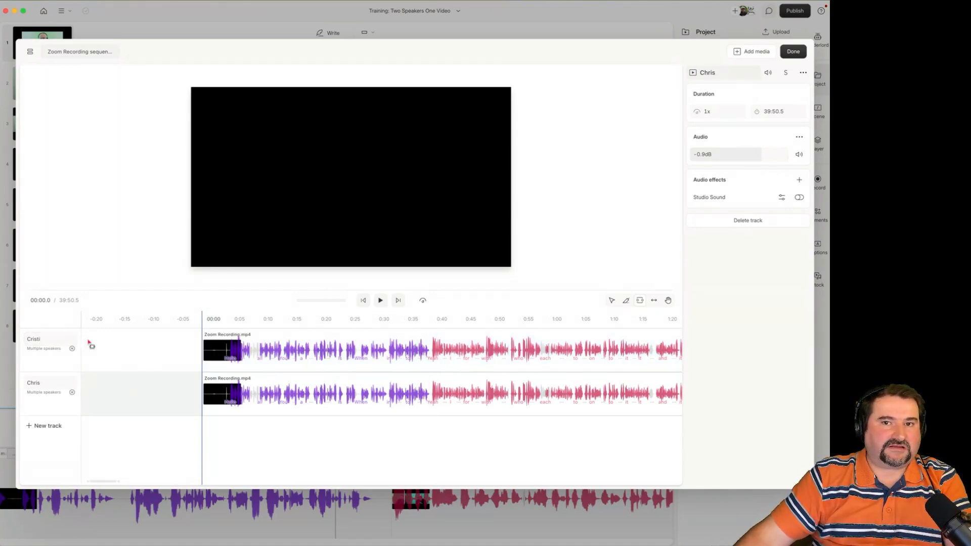
{"action": "left_click", "coordinate": [292, 350]}
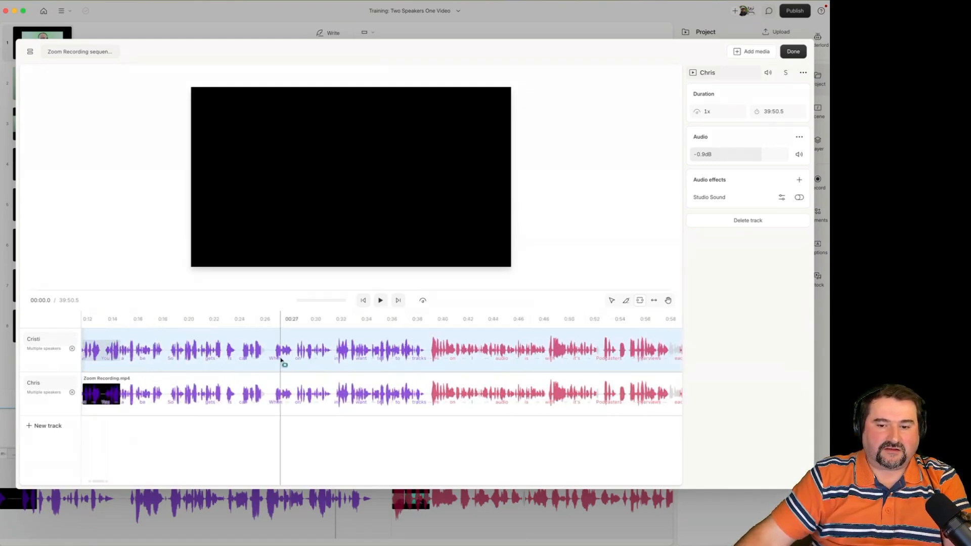
- Delete Chris's red speech sections along the Cristi track, leaving gaps where he speaks
{"action": "scroll", "scroll_direction": "right", "scroll_amount": 3}
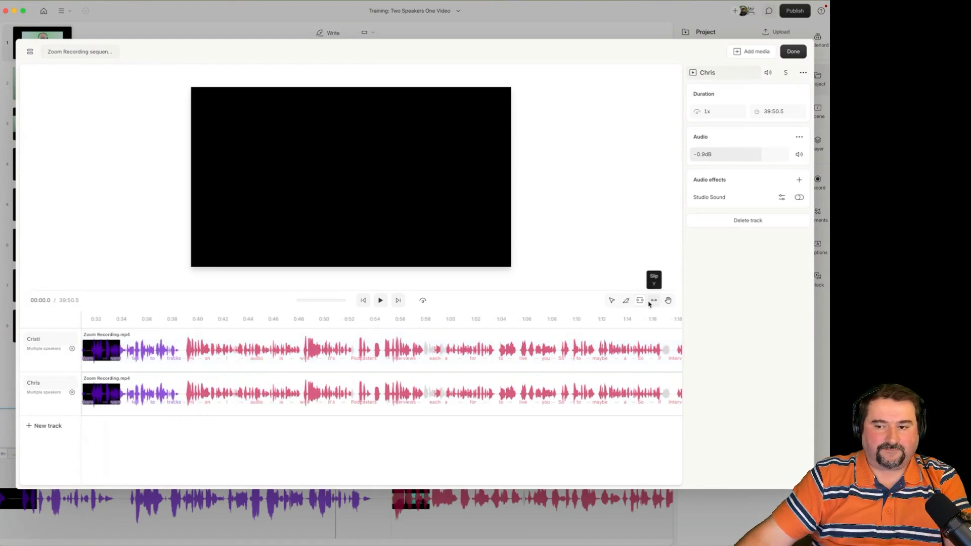
{"action": "mouse_move", "coordinate": [639, 301]}
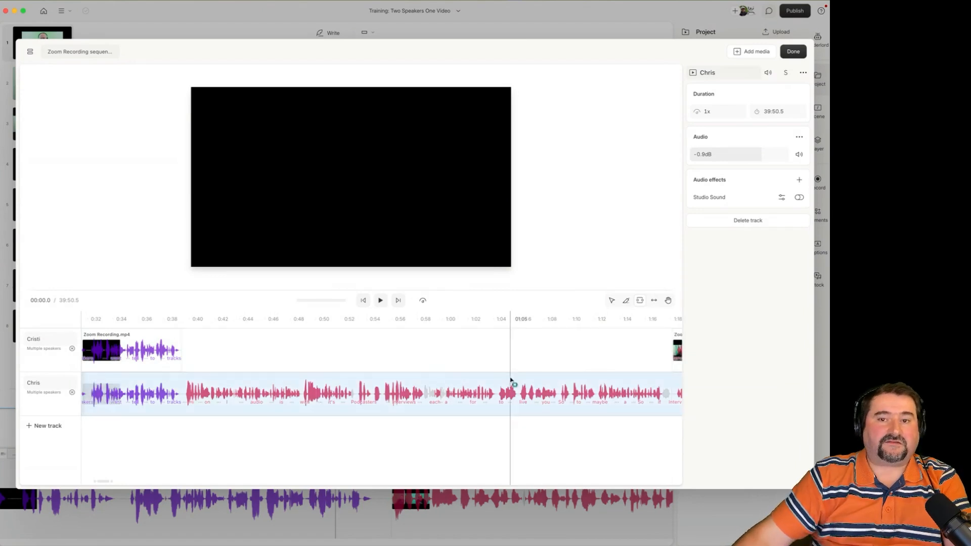
{"action": "scroll", "scroll_direction": "right", "scroll_amount": 3}
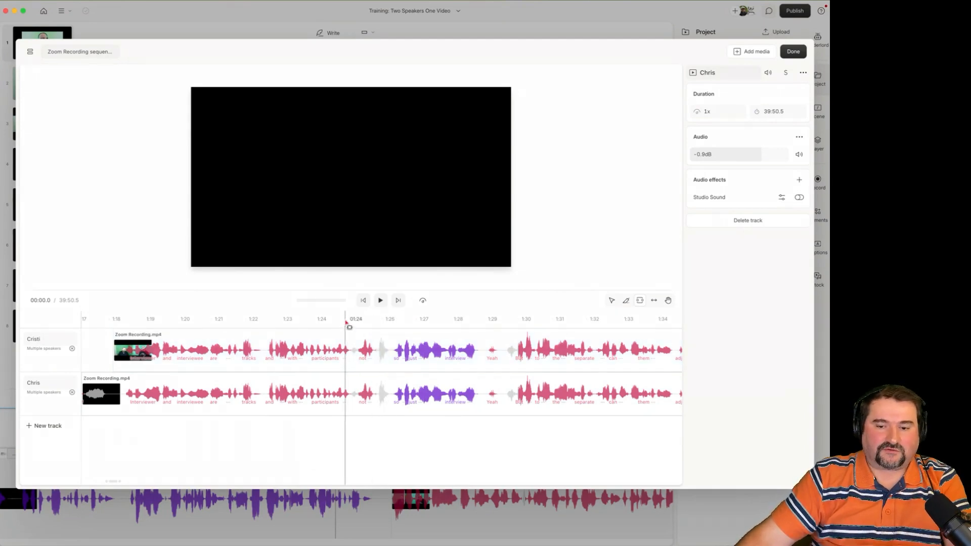
{"action": "left_click", "coordinate": [327, 319]}
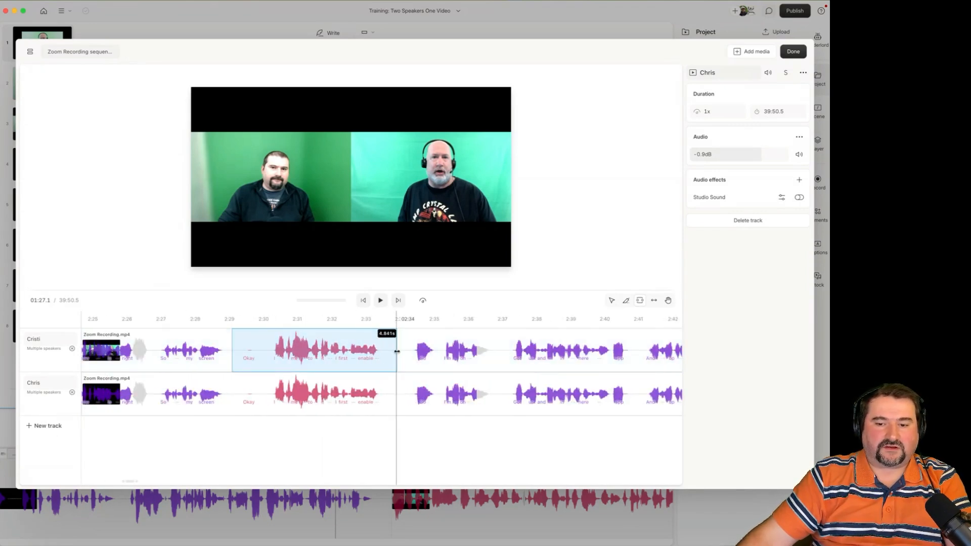
{"action": "scroll", "scroll_direction": "right", "scroll_amount": 3}
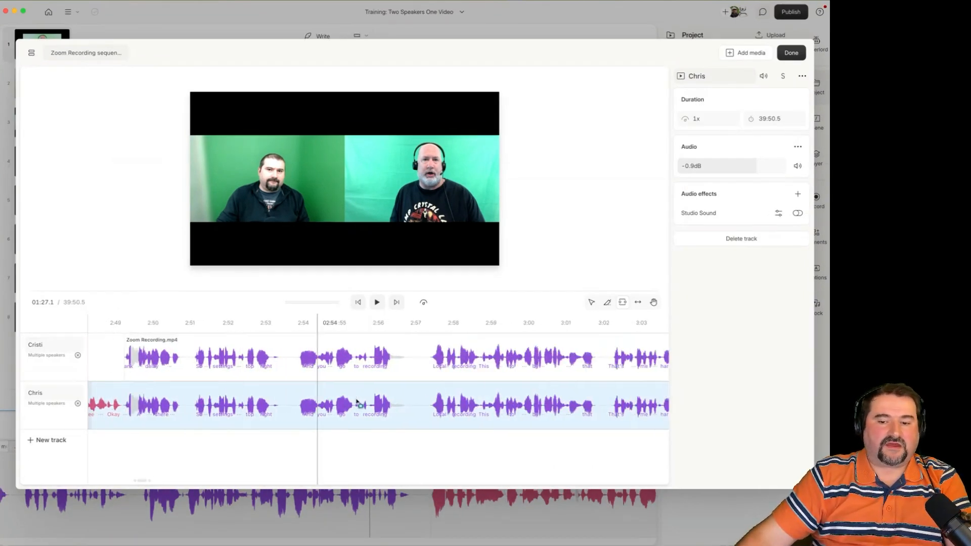
{"action": "scroll", "scroll_direction": "right", "scroll_amount": 3}
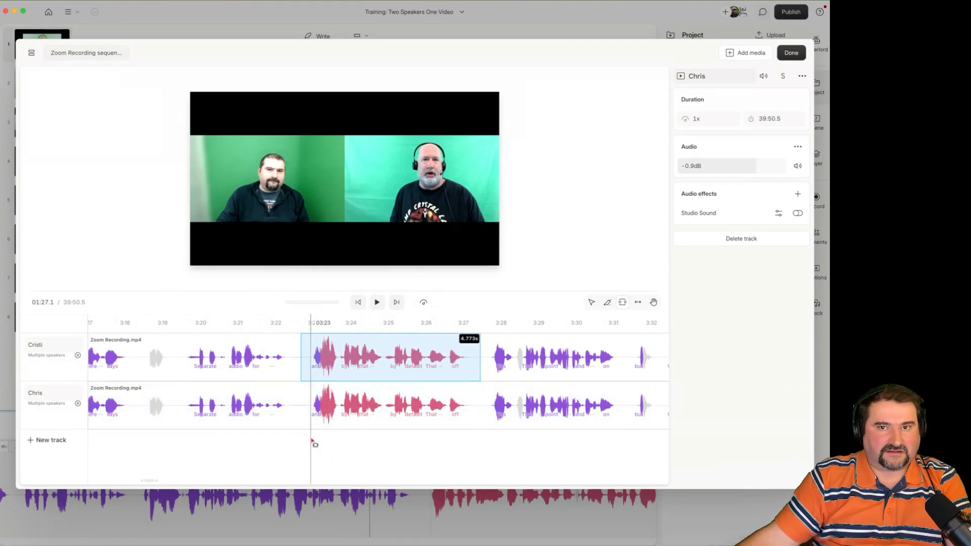
{"action": "scroll", "scroll_direction": "right", "scroll_amount": 3}
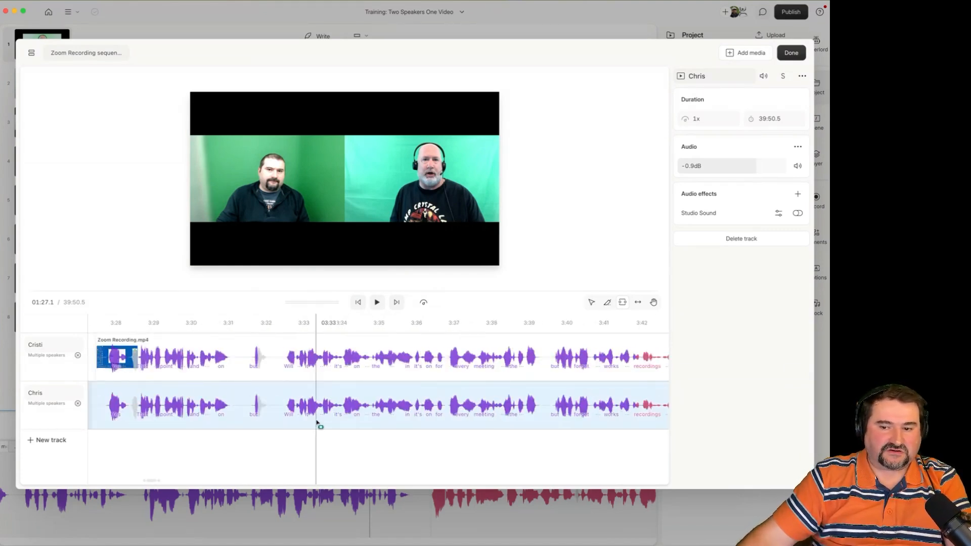
{"action": "scroll", "scroll_direction": "right", "scroll_amount": 3}
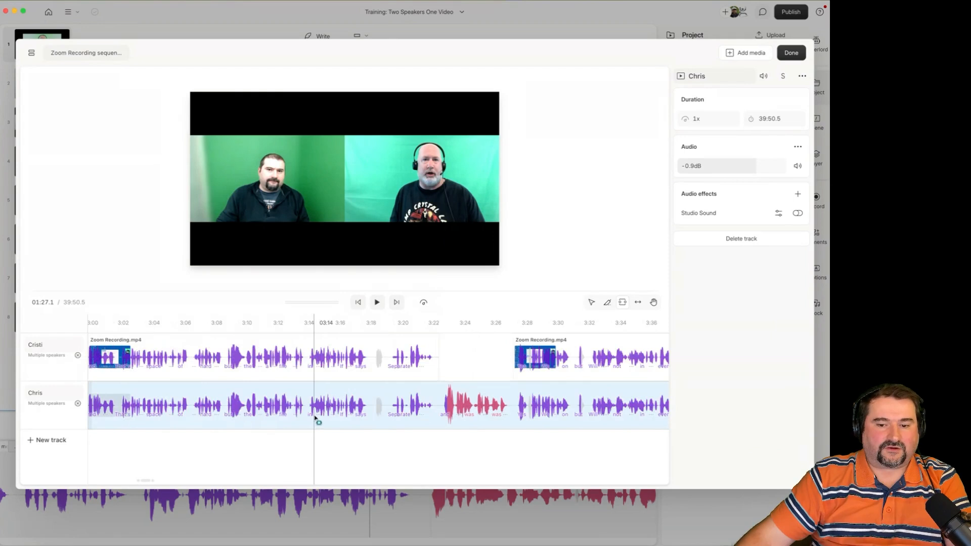
- Delete Cristi's purple speech sections from the Chris track so the two tracks alternate
{"action": "scroll", "scroll_direction": "left", "scroll_amount": 3}
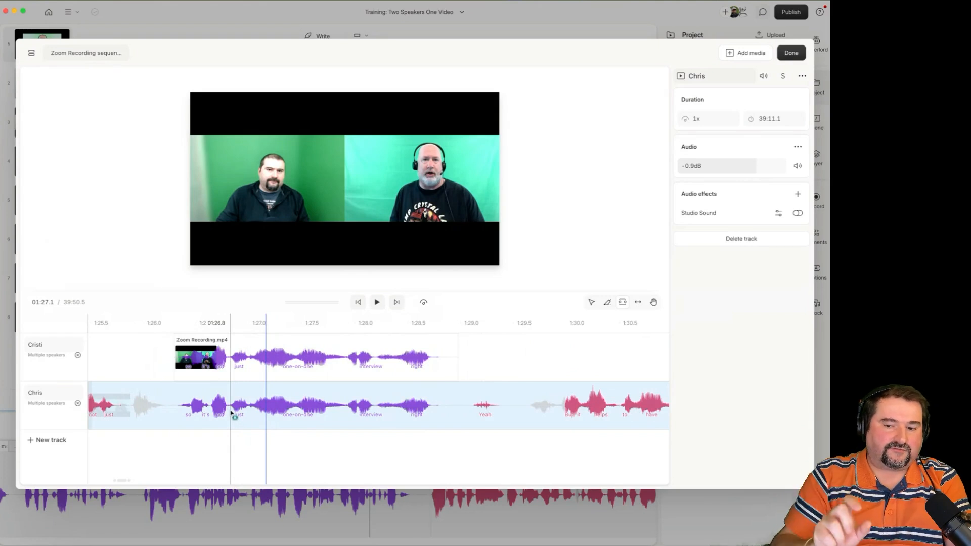
{"action": "left_click", "coordinate": [315, 357]}
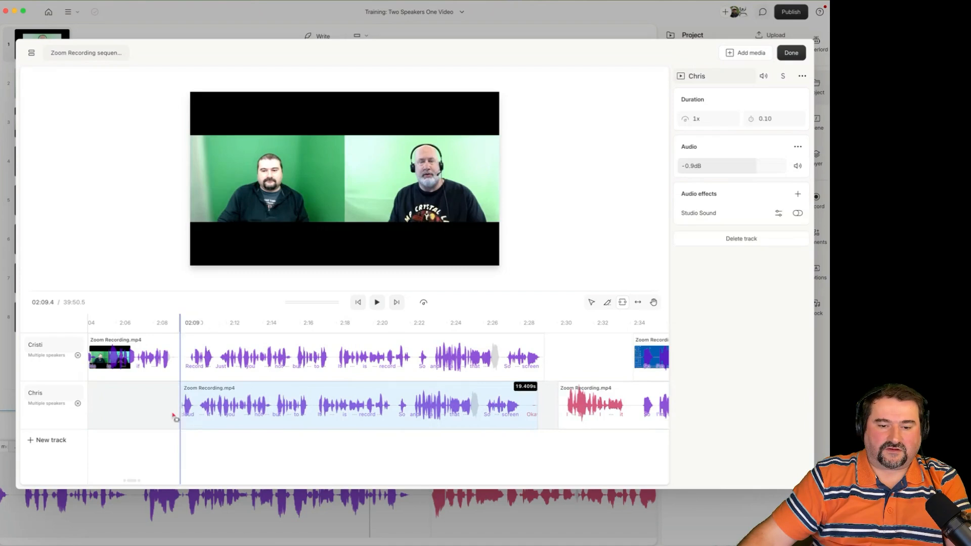
{"action": "left_click", "coordinate": [353, 405]}
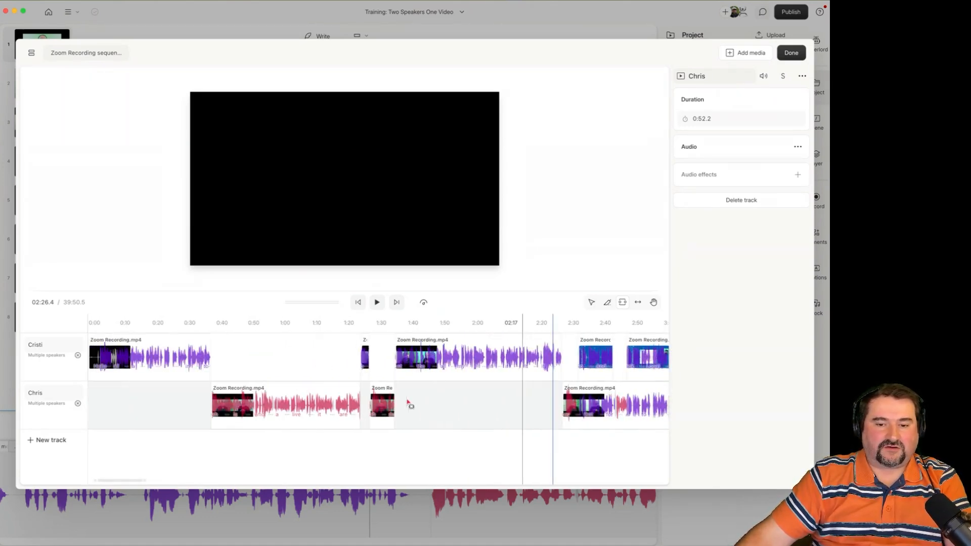
- Solo the Cristi track so only its audio plays
{"action": "left_click", "coordinate": [285, 406]}
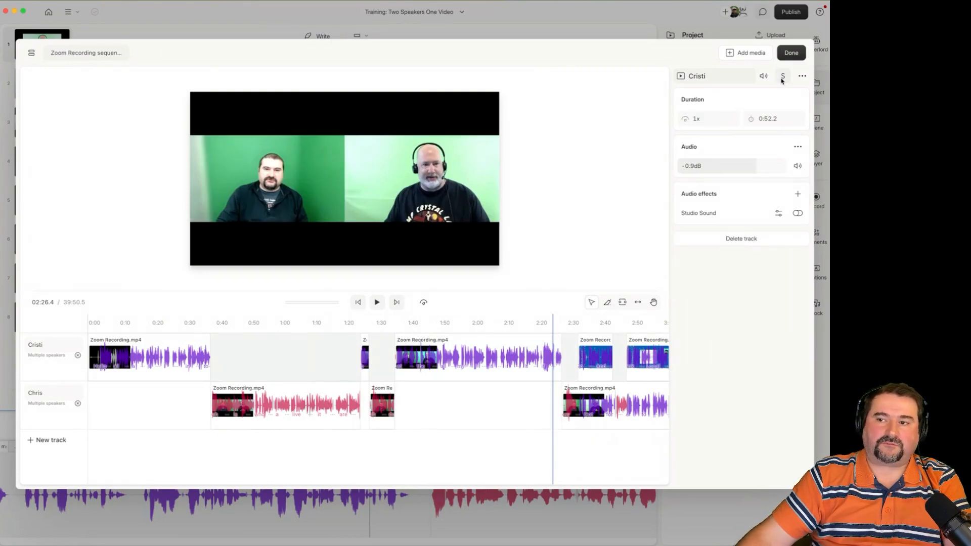
{"action": "mouse_move", "coordinate": [781, 75]}
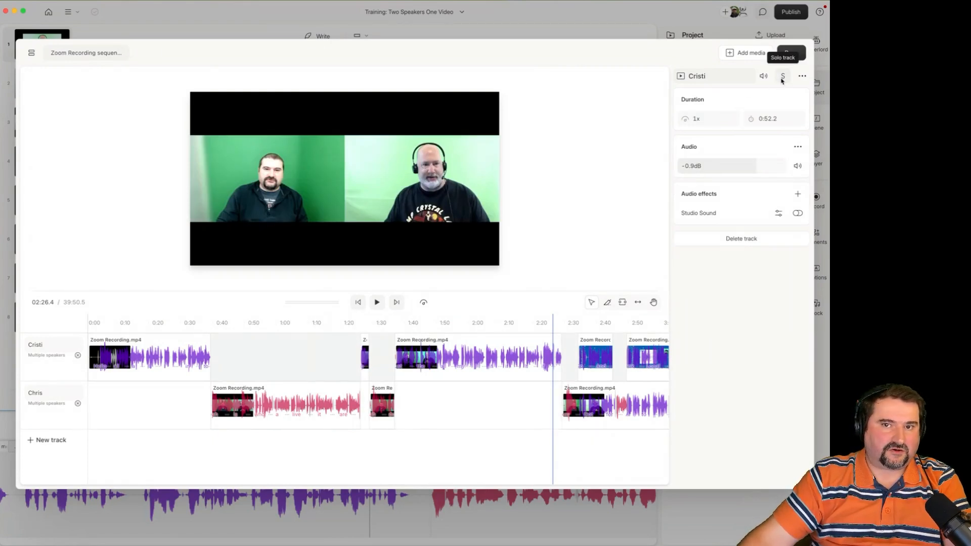
{"action": "left_click", "coordinate": [781, 76]}
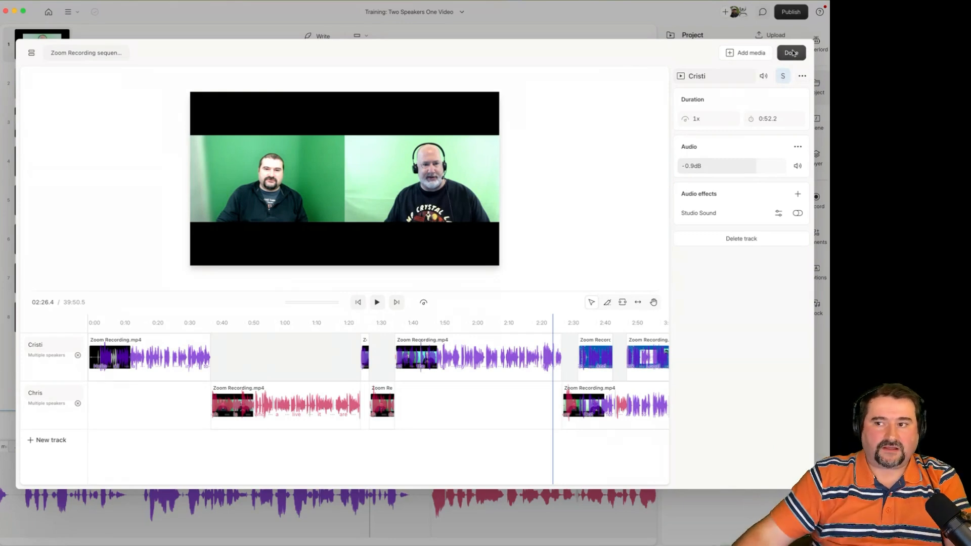
- Finish the sequence edit and set the composition's audio export format to Lossless WAV (.wav)
{"action": "left_click", "coordinate": [791, 51]}
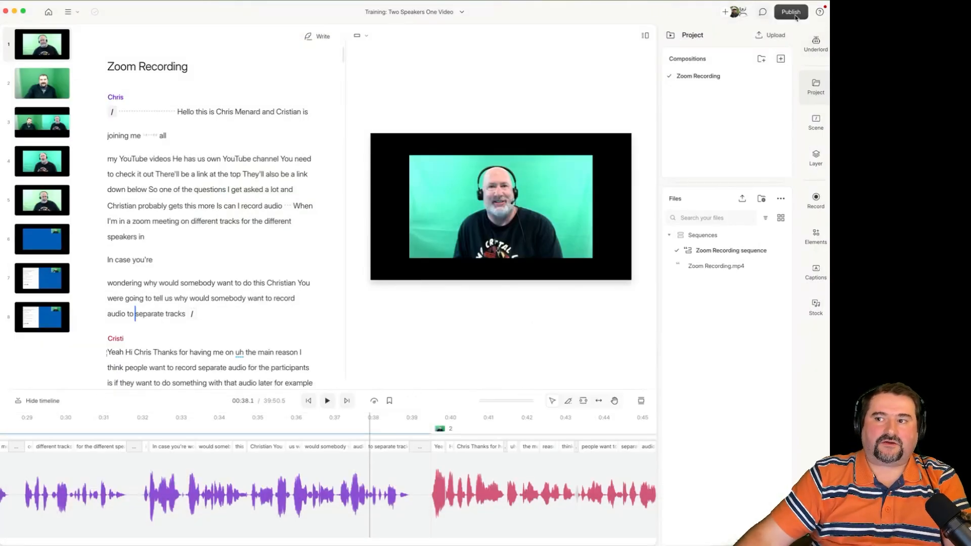
{"action": "left_click", "coordinate": [790, 12]}
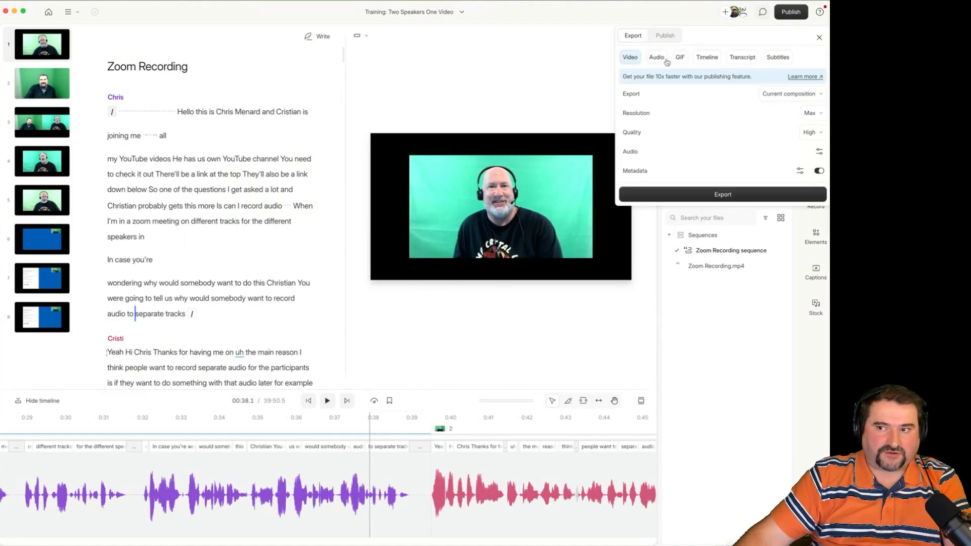
{"action": "left_click", "coordinate": [656, 57]}
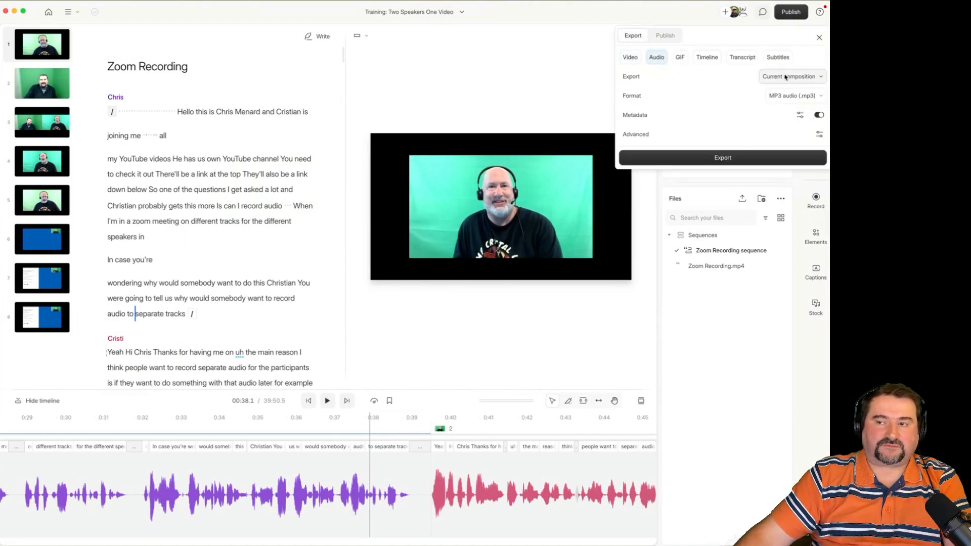
{"action": "left_click", "coordinate": [795, 95]}
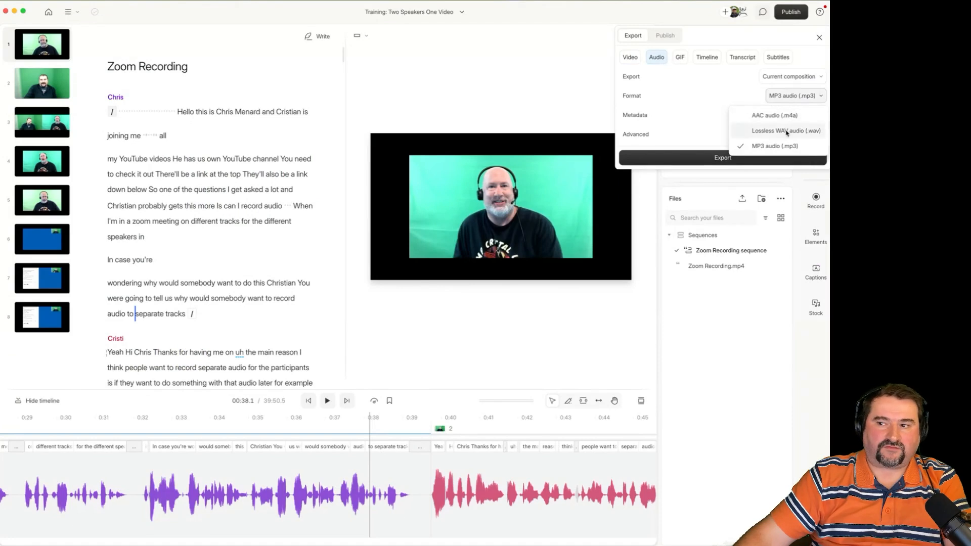
{"action": "left_click", "coordinate": [786, 130]}
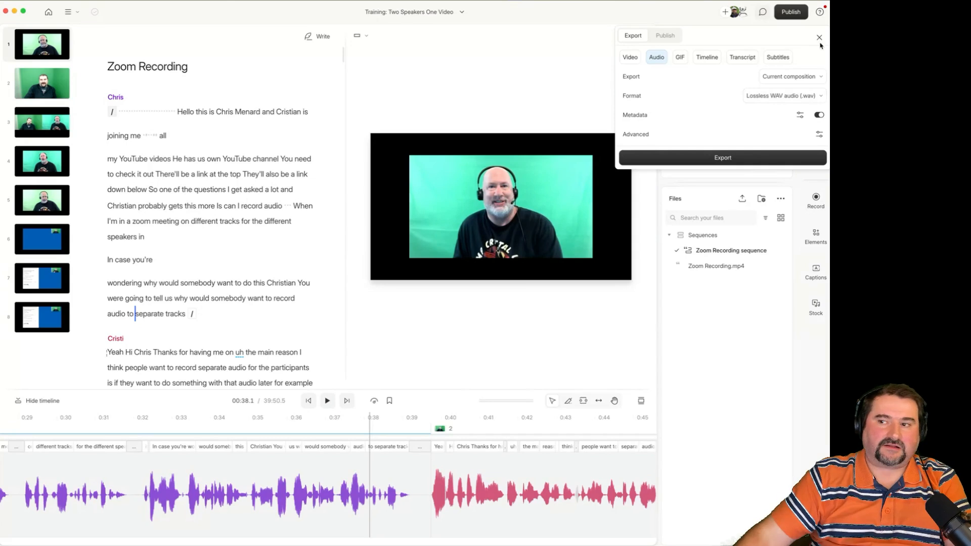
{"action": "left_click", "coordinate": [818, 37]}
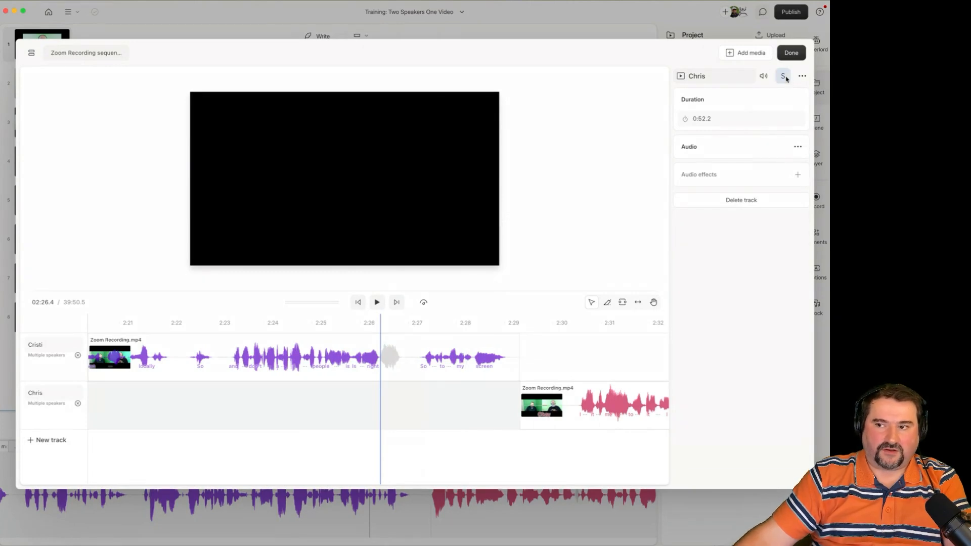
- Solo the Chris track and reopen the audio export settings on lossless WAV
{"action": "left_click", "coordinate": [791, 53]}
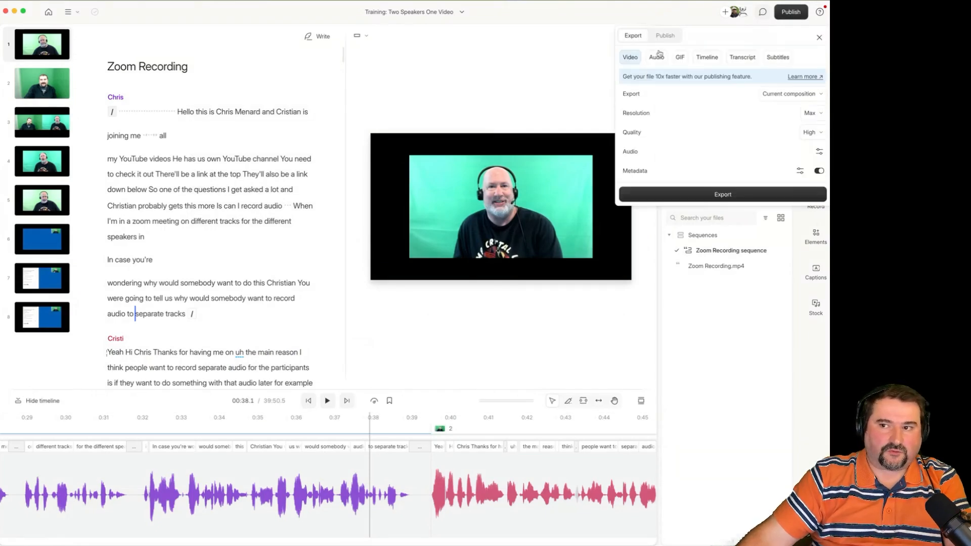
{"action": "left_click", "coordinate": [655, 57]}
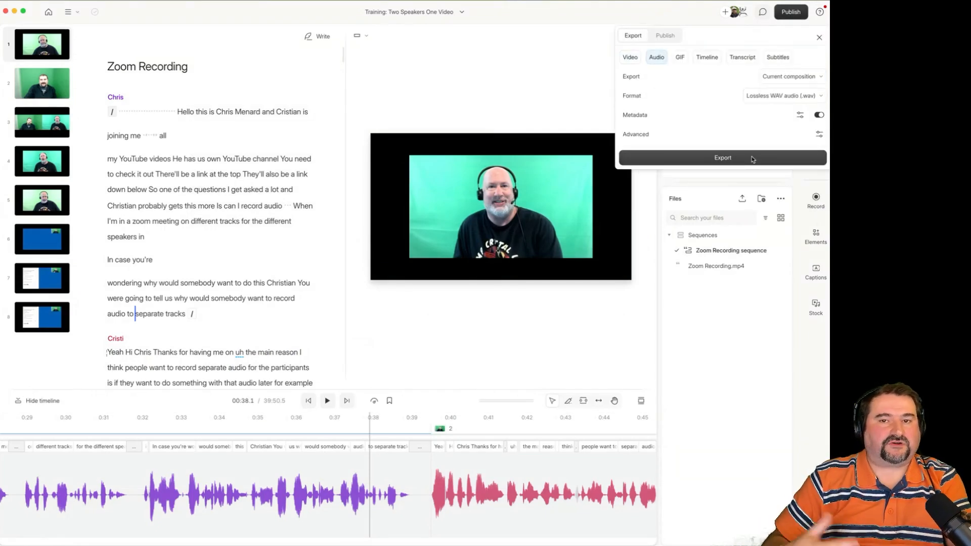